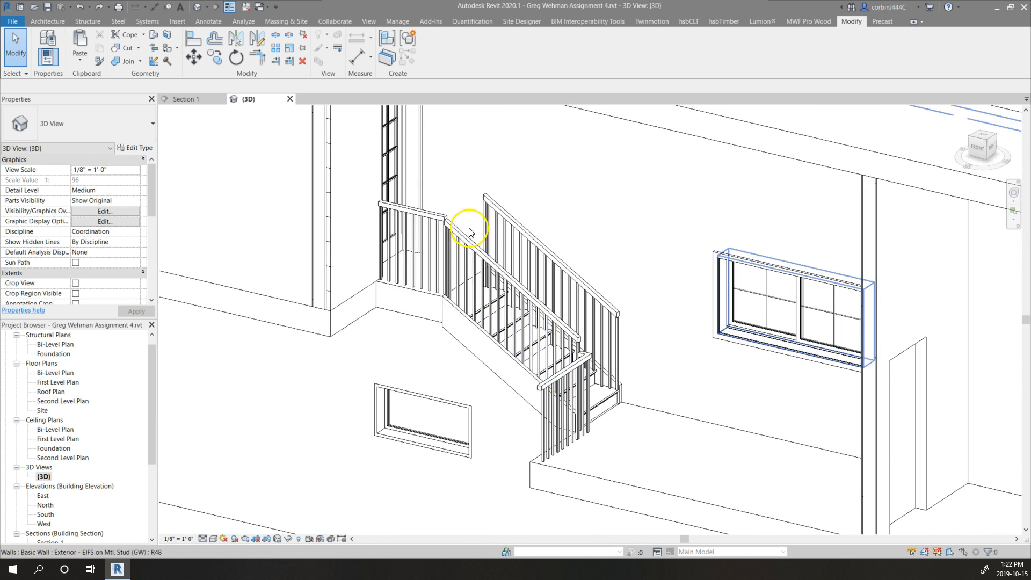
Step: Edit the upper landing railing's path so it connects to the stair-run railing
click(407, 250)
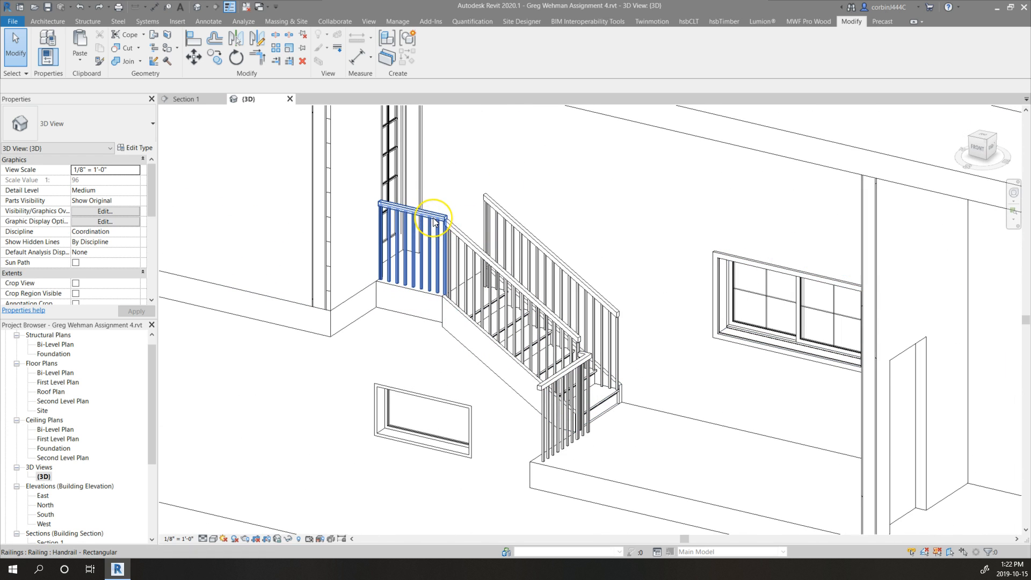
mouse_move(424, 223)
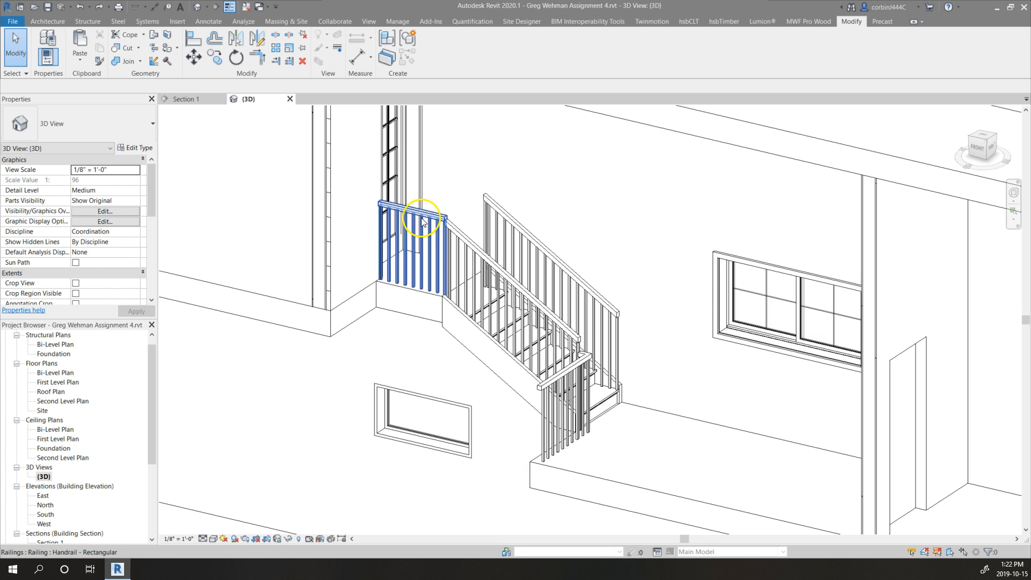
mouse_move(421, 222)
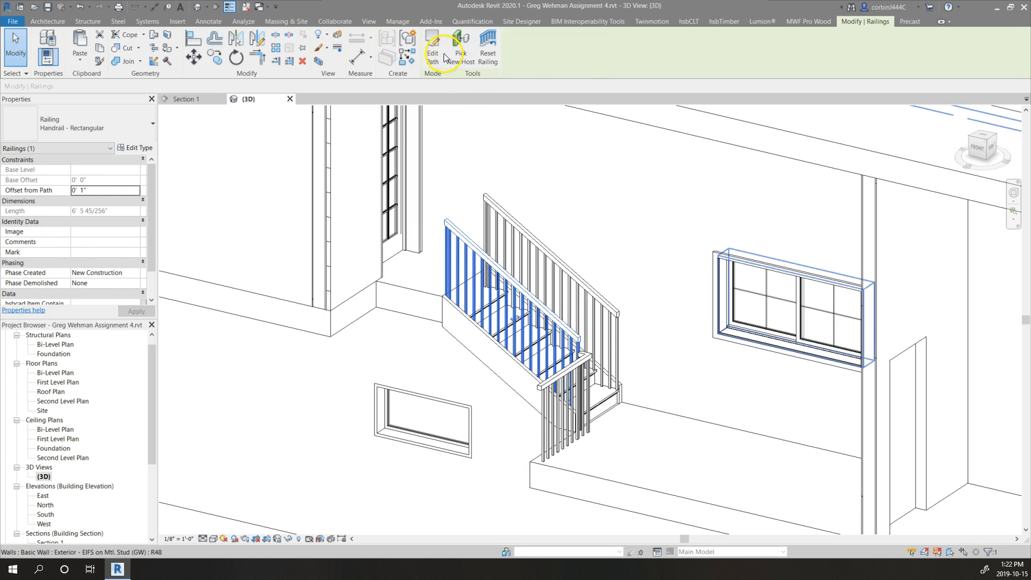
click(431, 47)
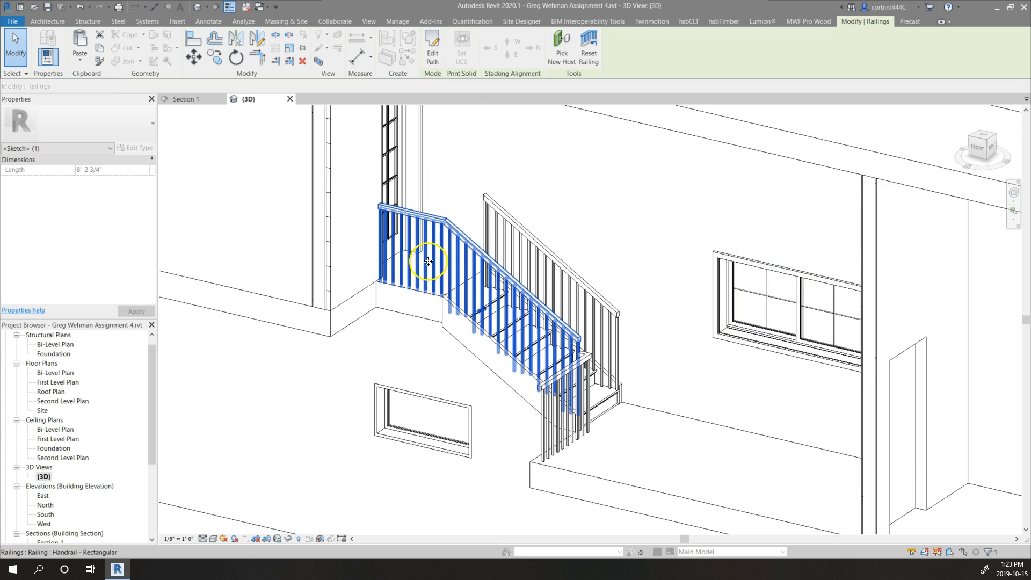
click(453, 387)
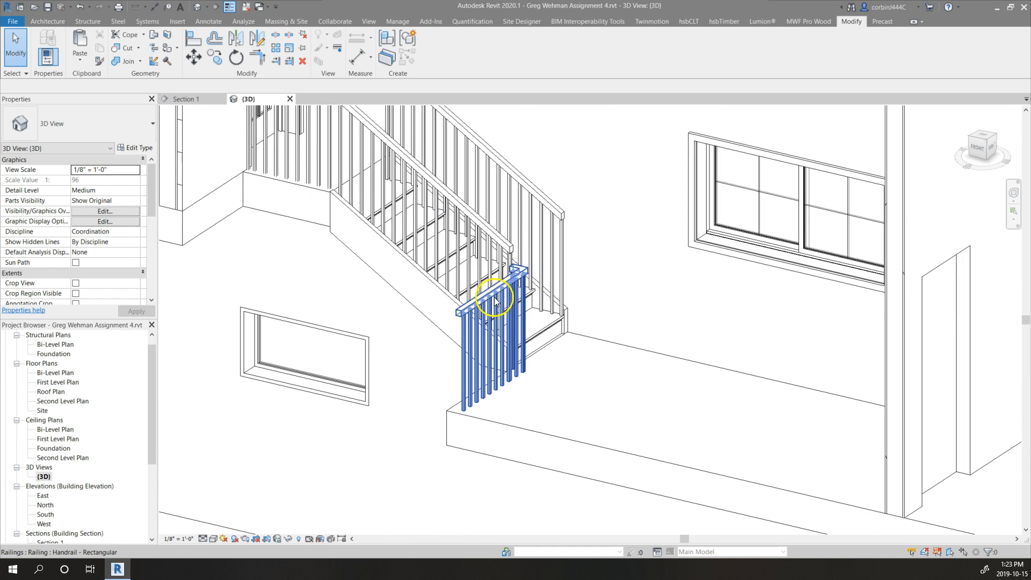
click(503, 395)
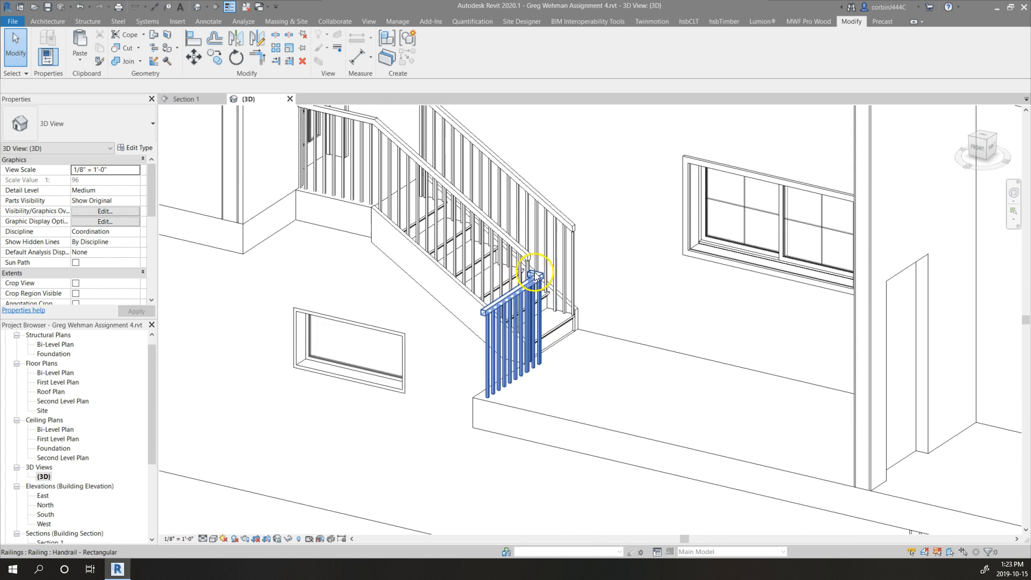
click(536, 273)
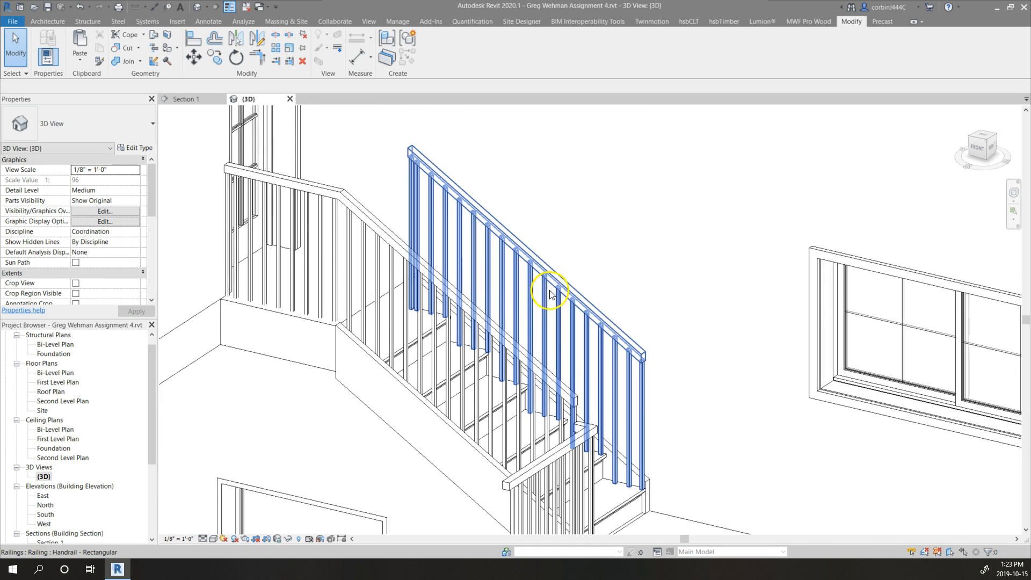
click(549, 293)
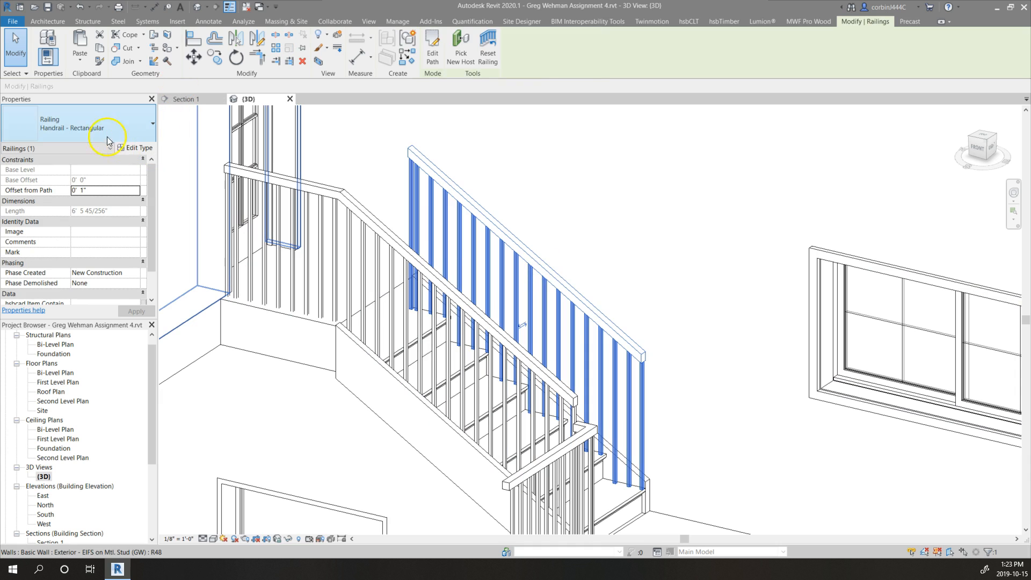
click(152, 123)
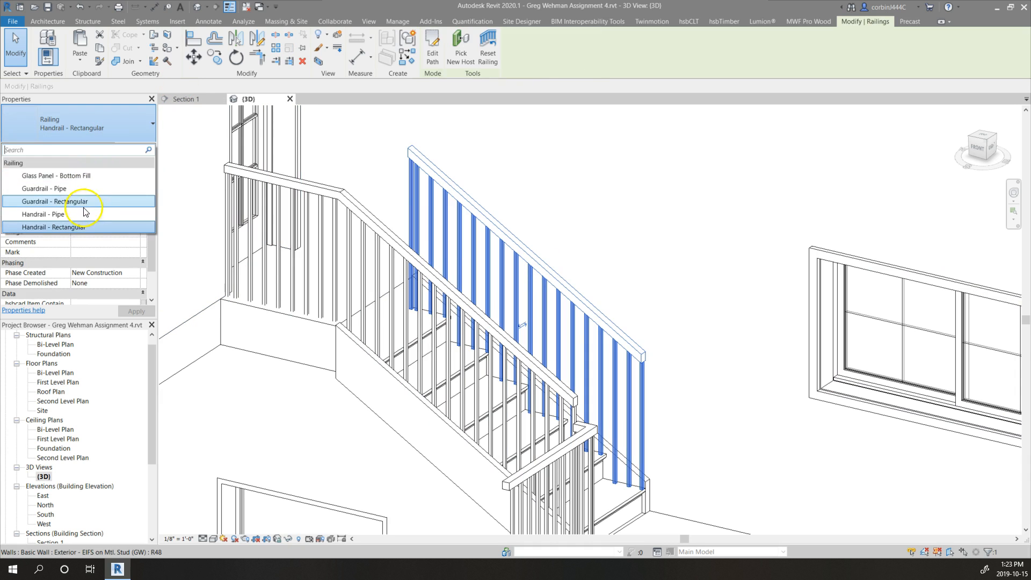
click(56, 226)
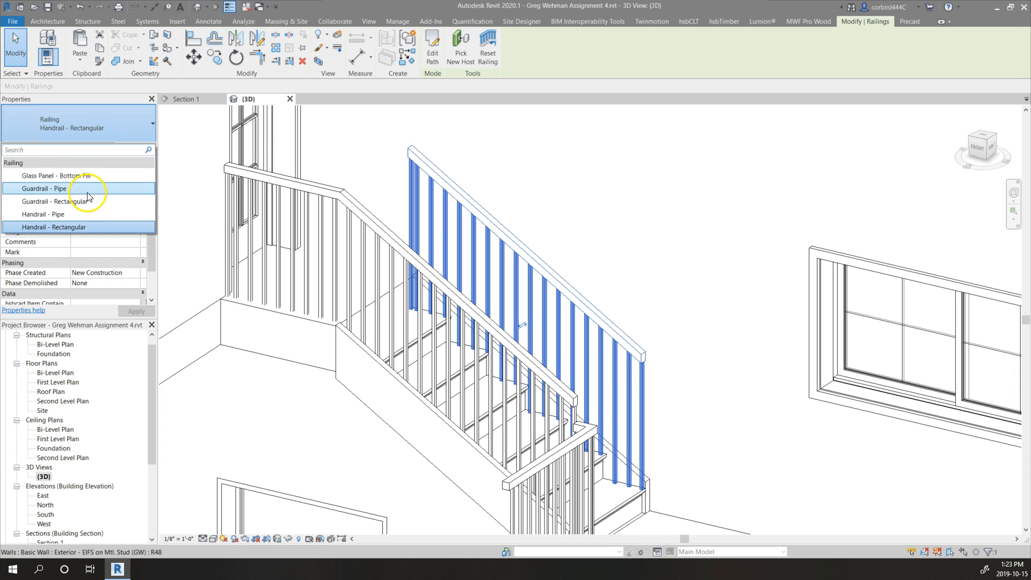
click(43, 188)
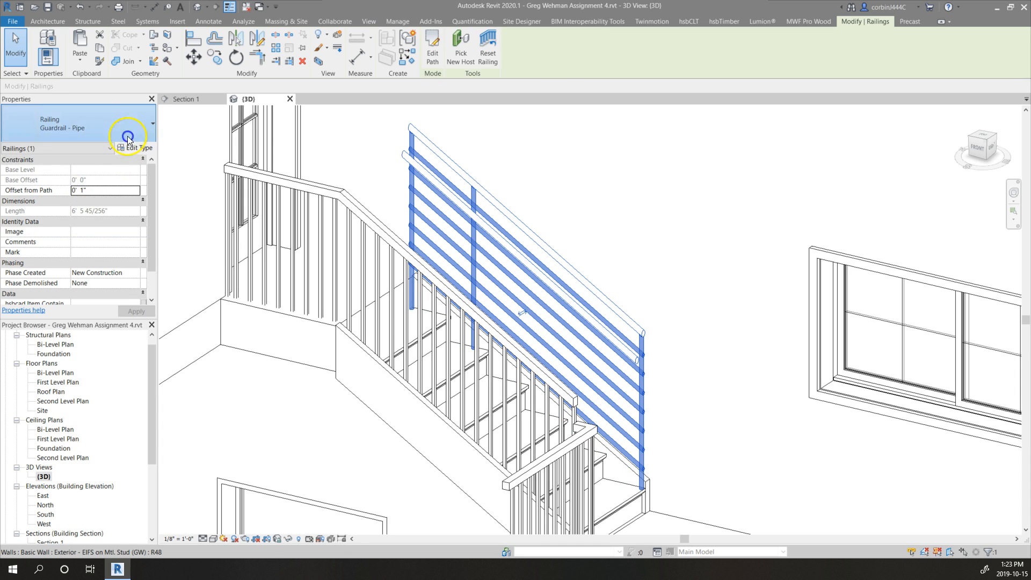
click(128, 137)
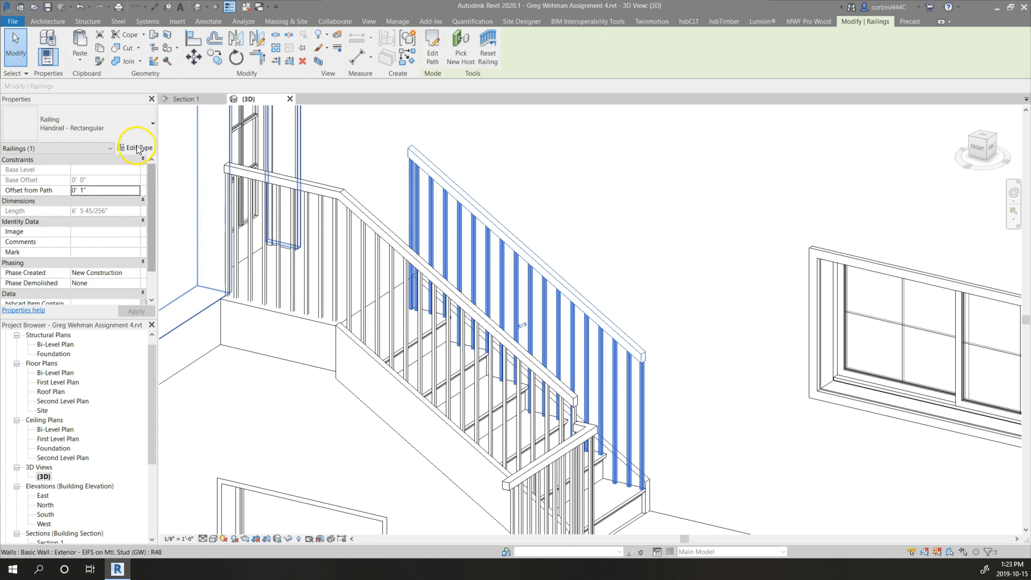
Step: Set Handrail - Rectangular's regular baluster and start and end posts to None, accept, then reselect the railing
click(134, 147)
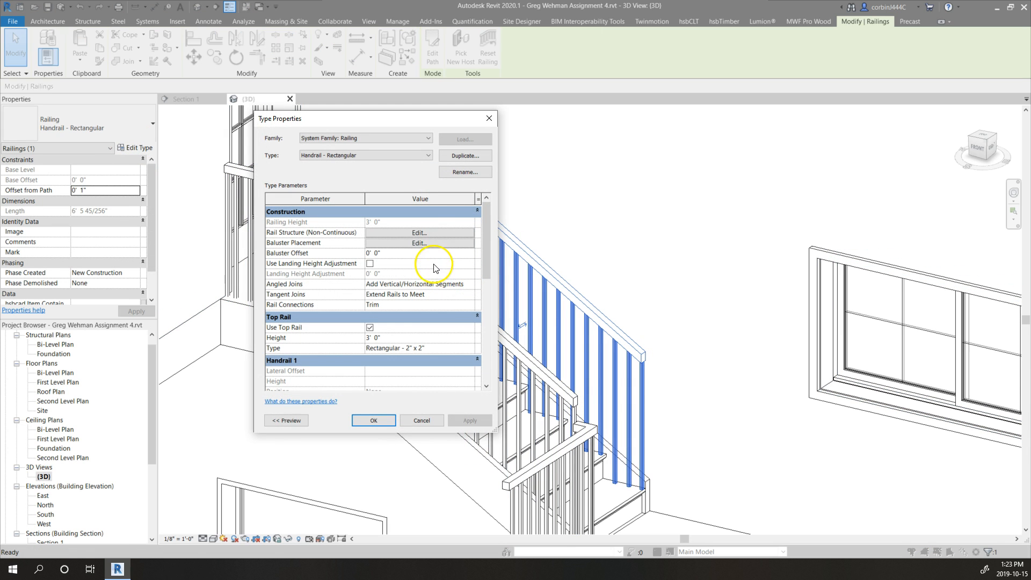
mouse_move(424, 237)
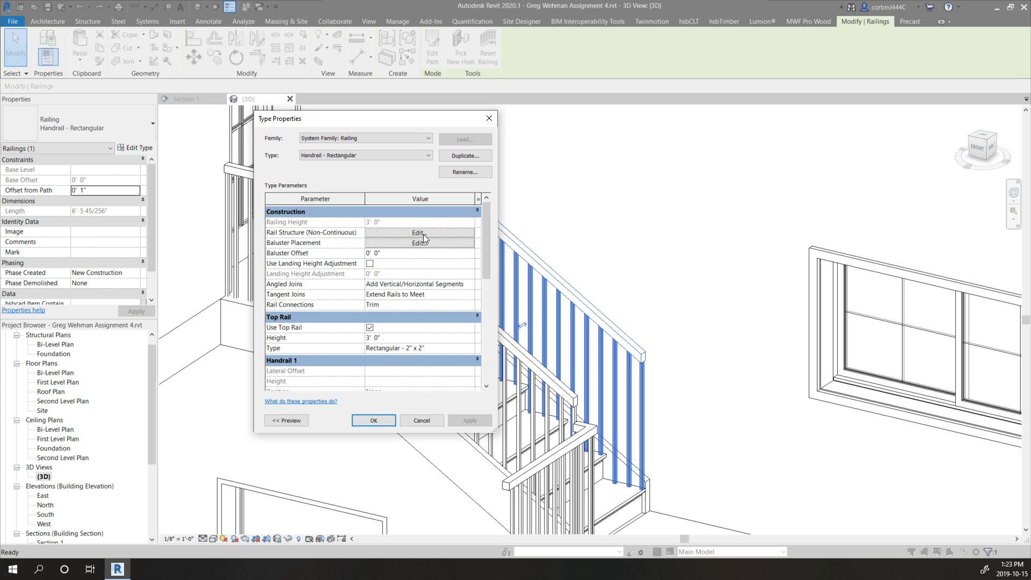
click(419, 243)
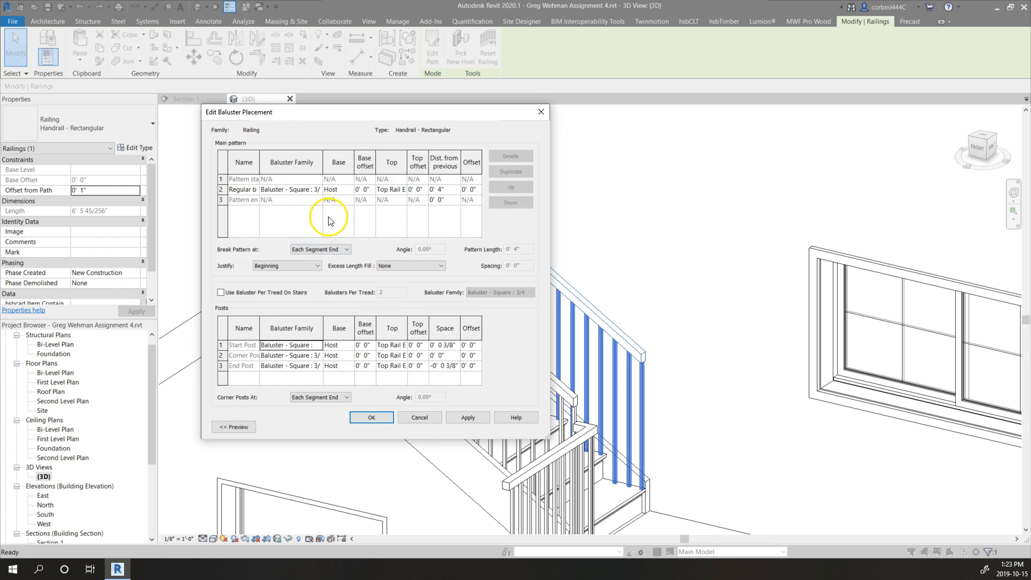
click(315, 190)
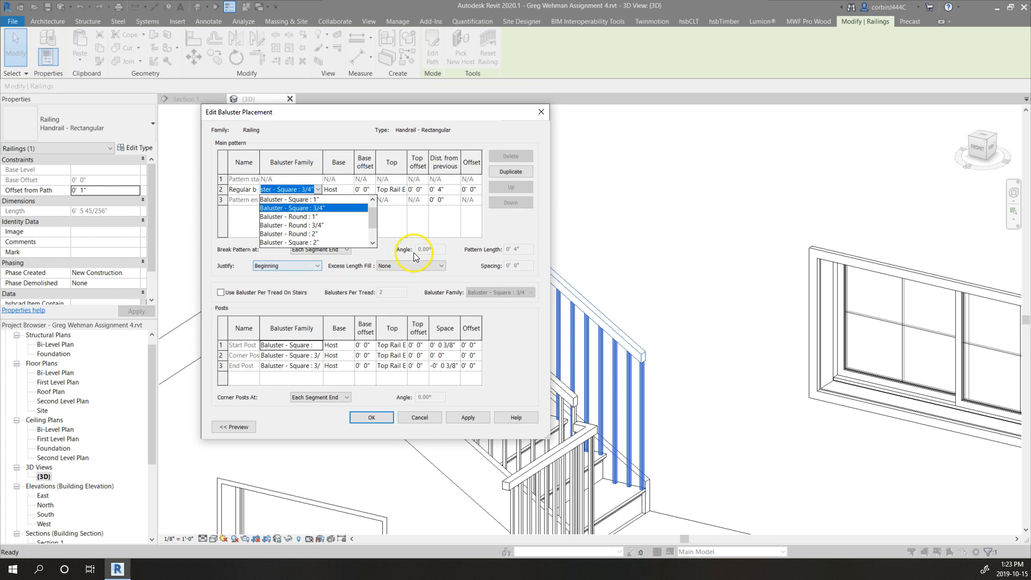
click(288, 207)
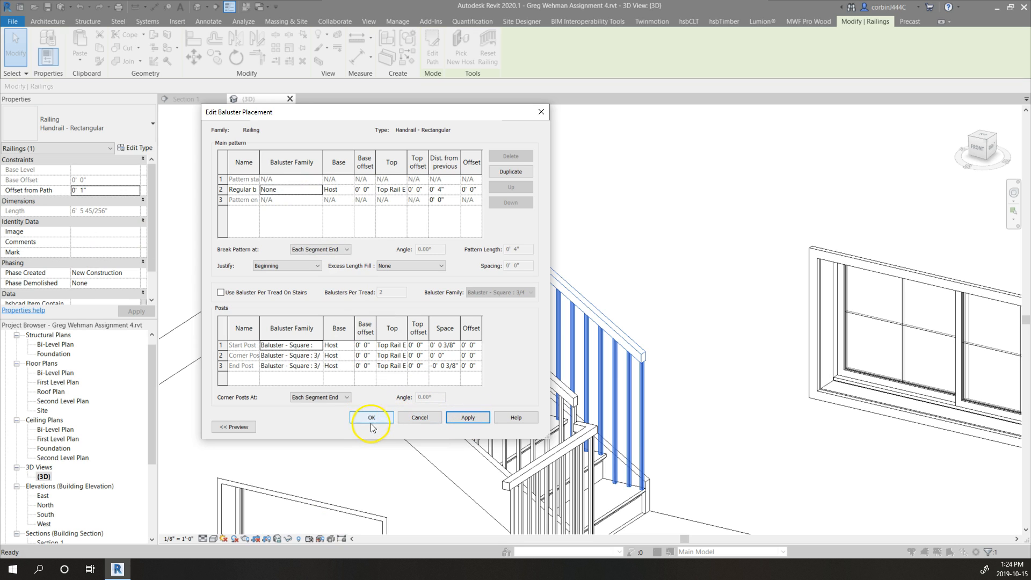
click(321, 355)
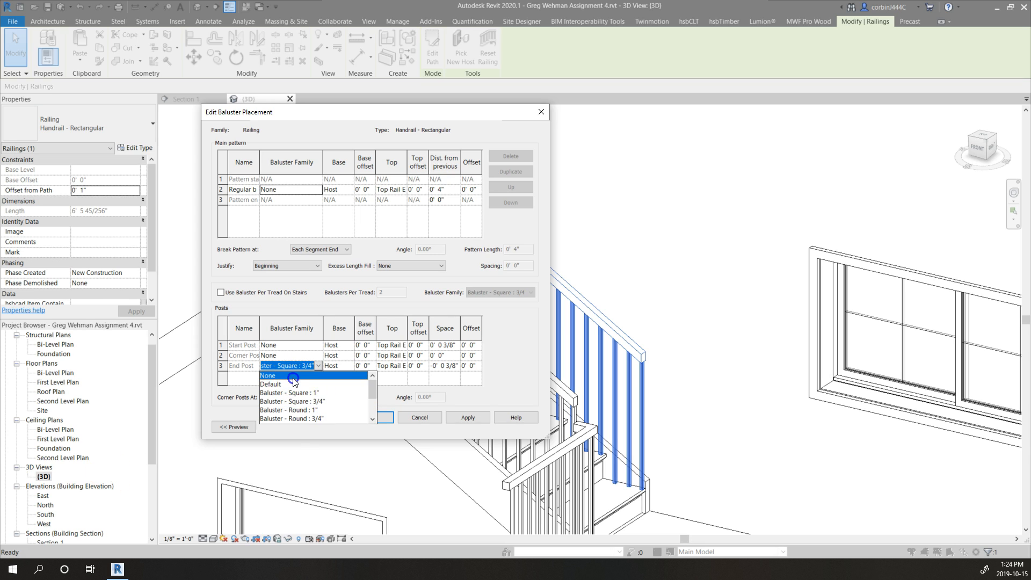
click(269, 375)
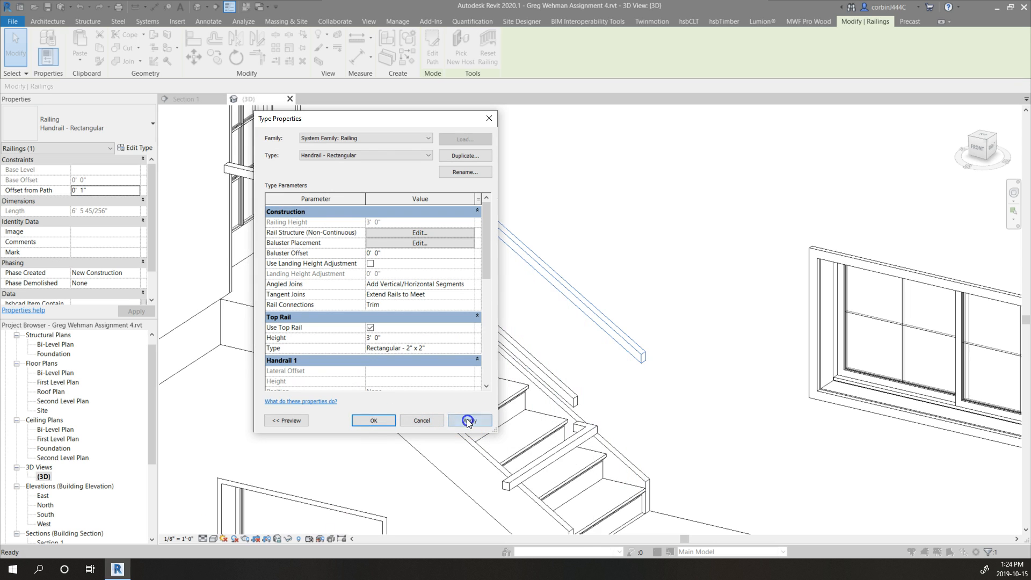
mouse_move(398, 420)
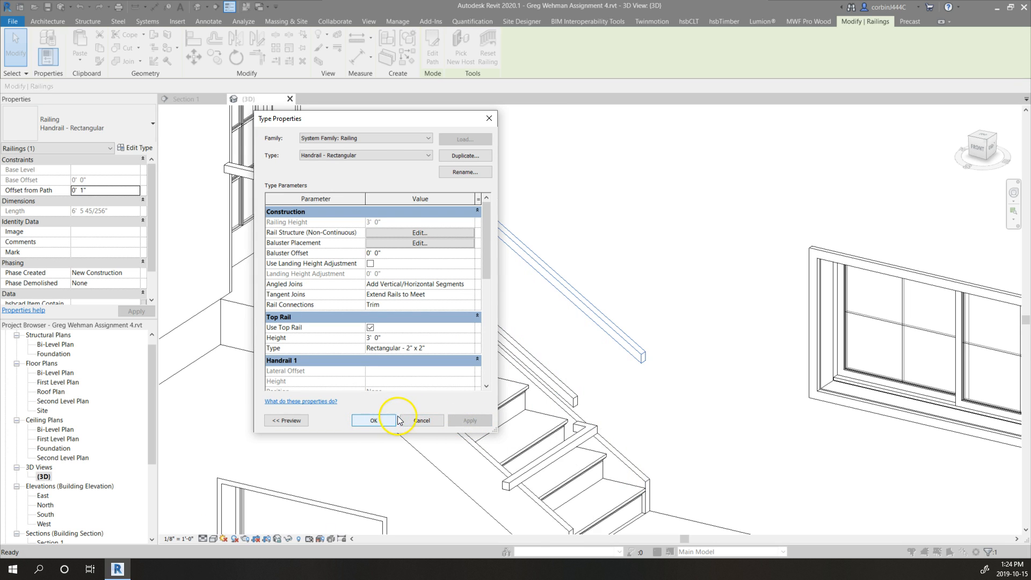
click(372, 420)
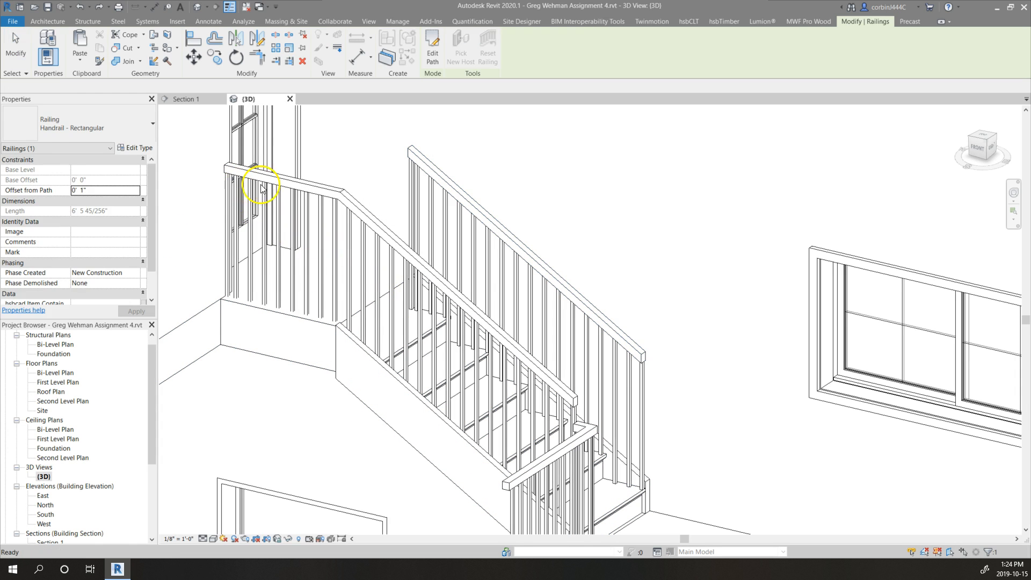
click(138, 147)
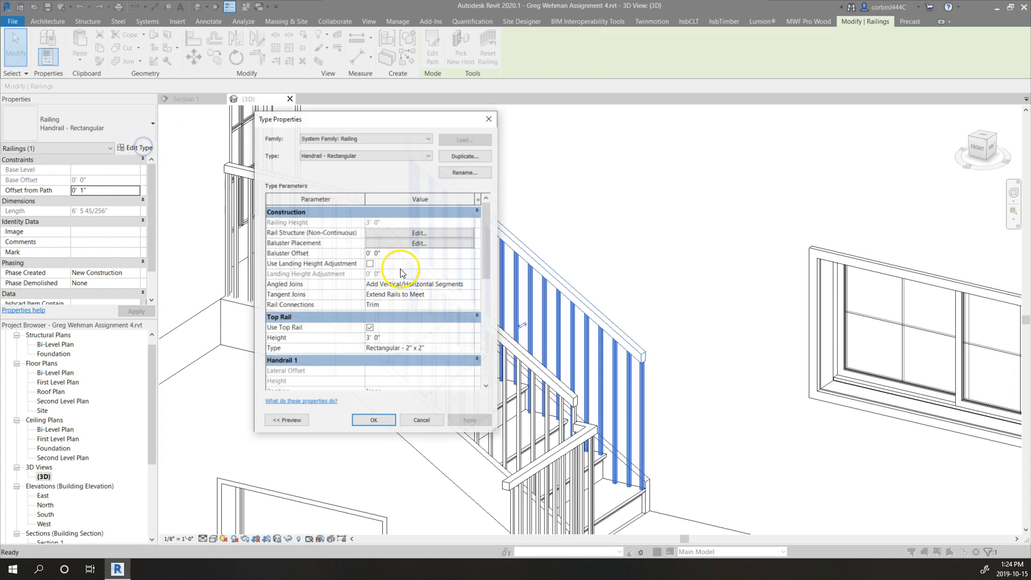
Step: Duplicate the rectangular handrail type as a new type named 'Handrail - Wall'
click(464, 156)
text(Handrail - Attach)
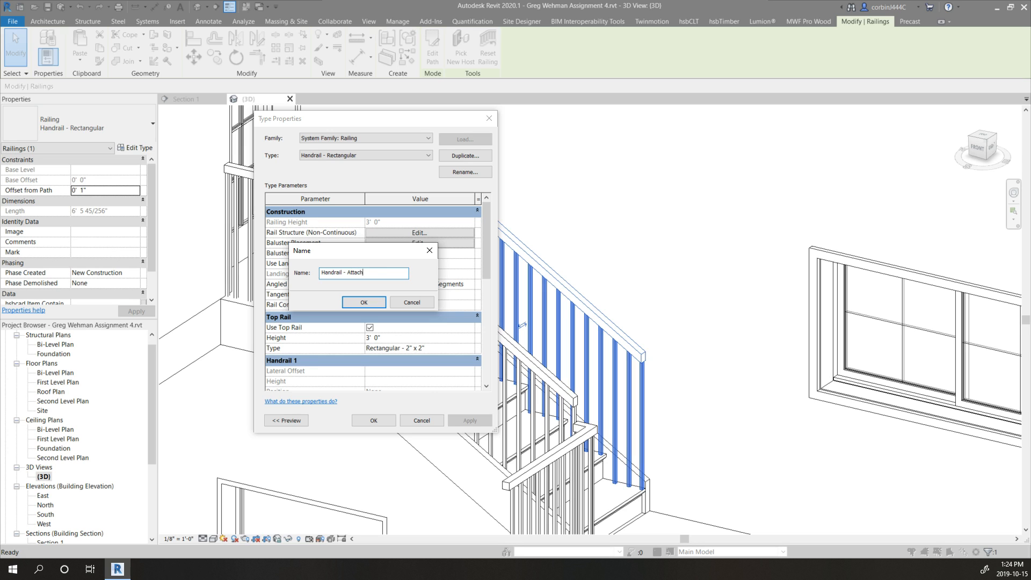
text(ed To)
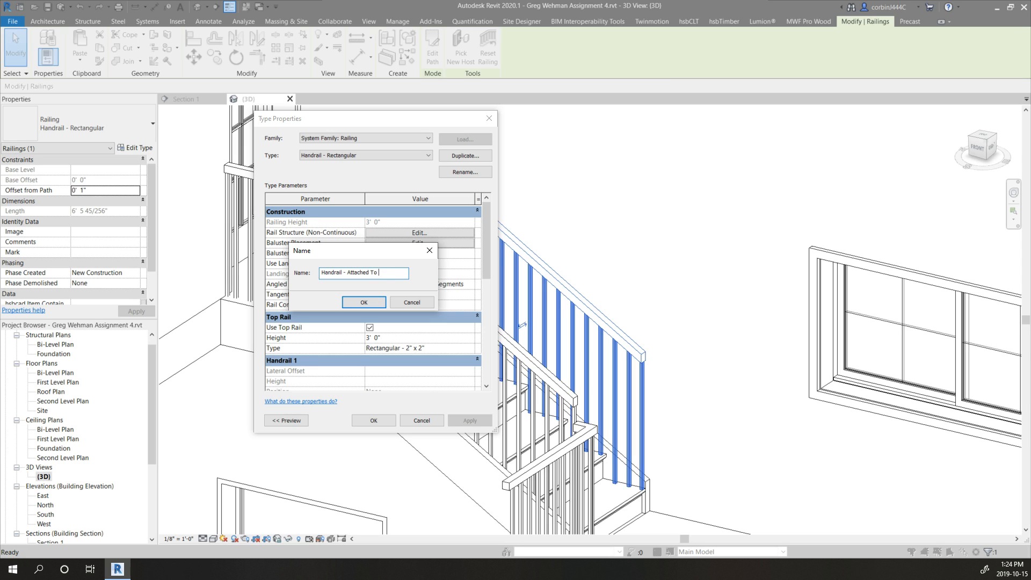
click(363, 302)
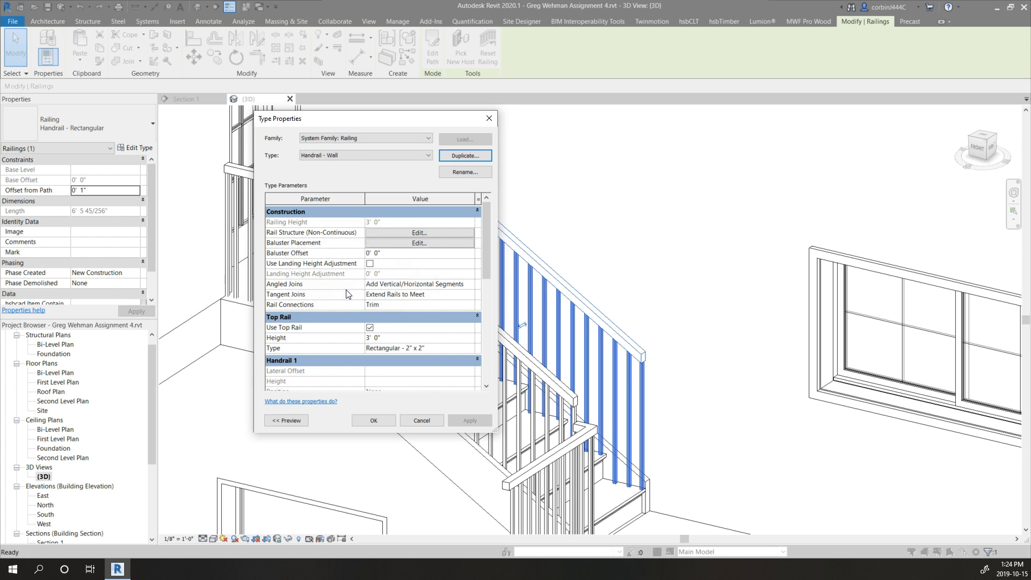
Step: Set Handrail - Wall's regular baluster and start, corner and end posts to None, and confirm
click(419, 243)
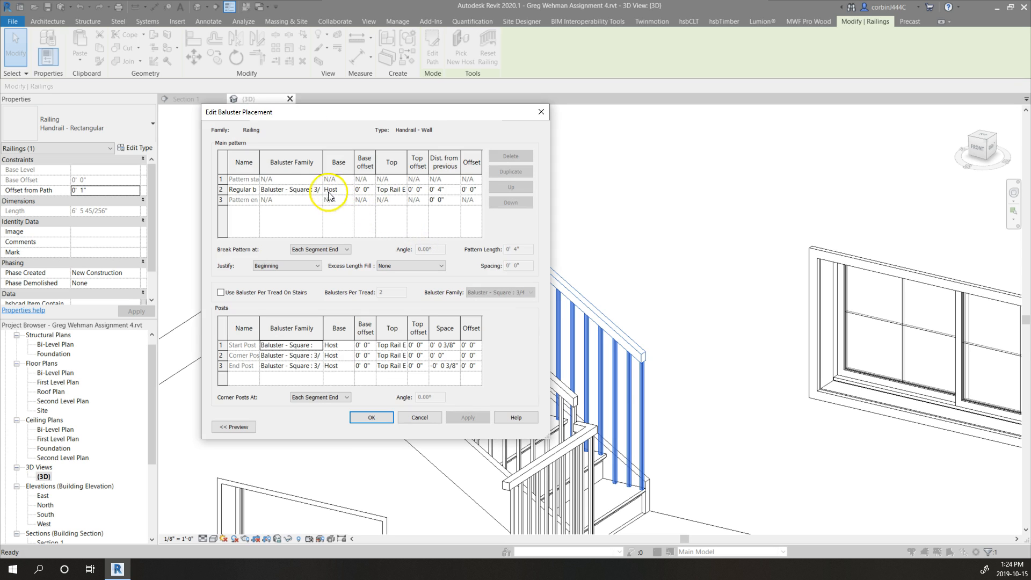
click(317, 189)
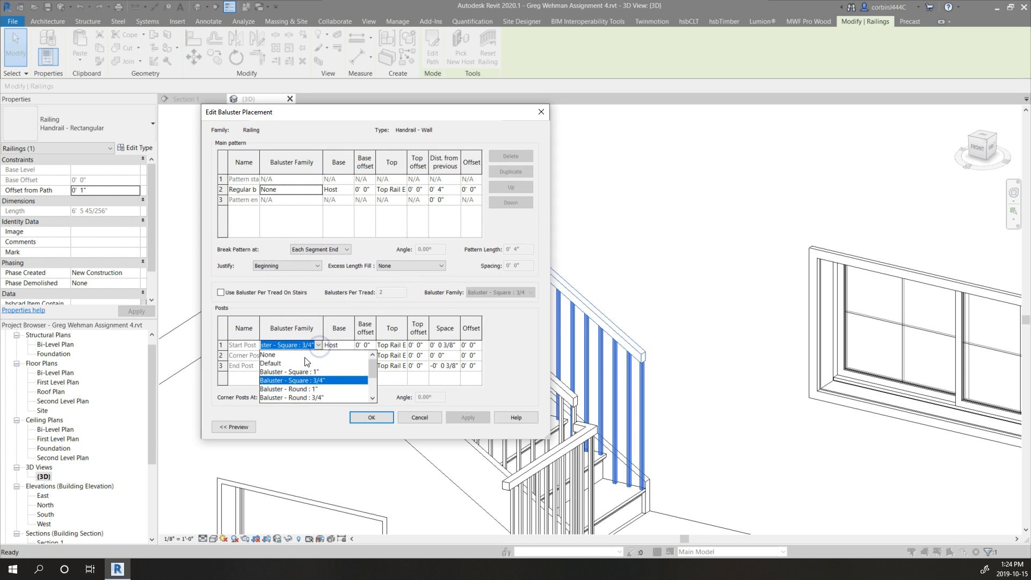
click(318, 355)
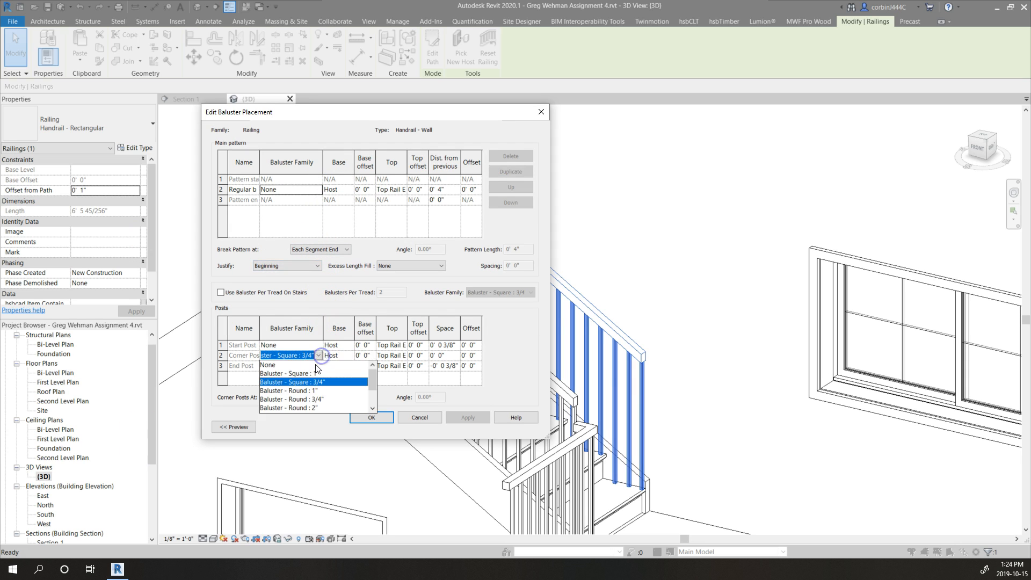
click(295, 373)
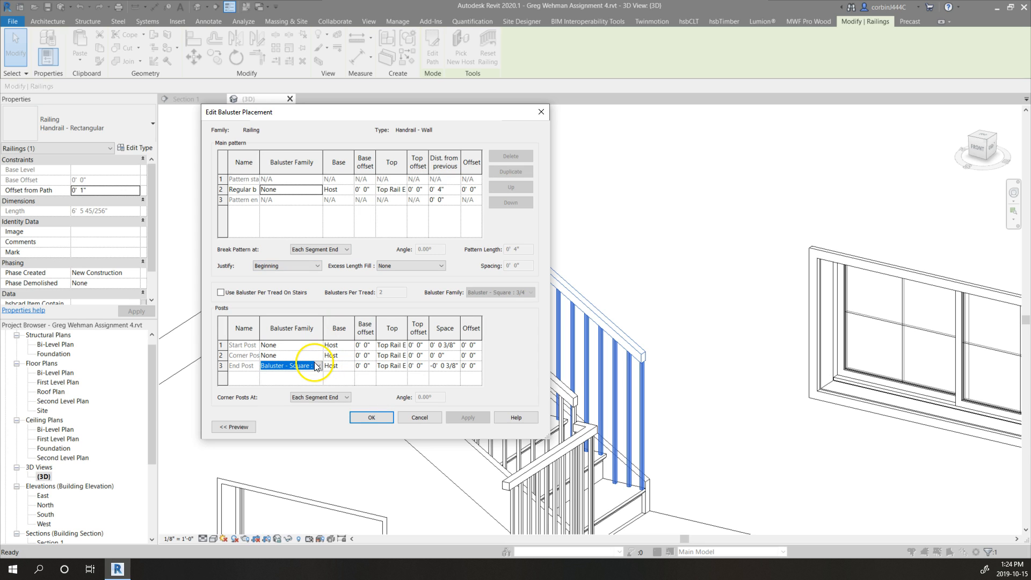
click(289, 366)
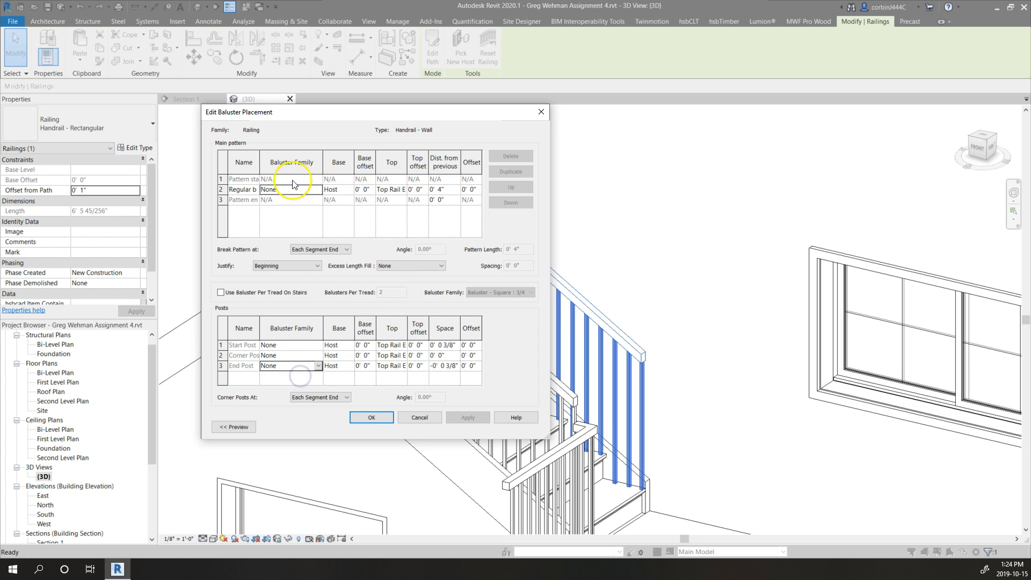
mouse_move(424, 259)
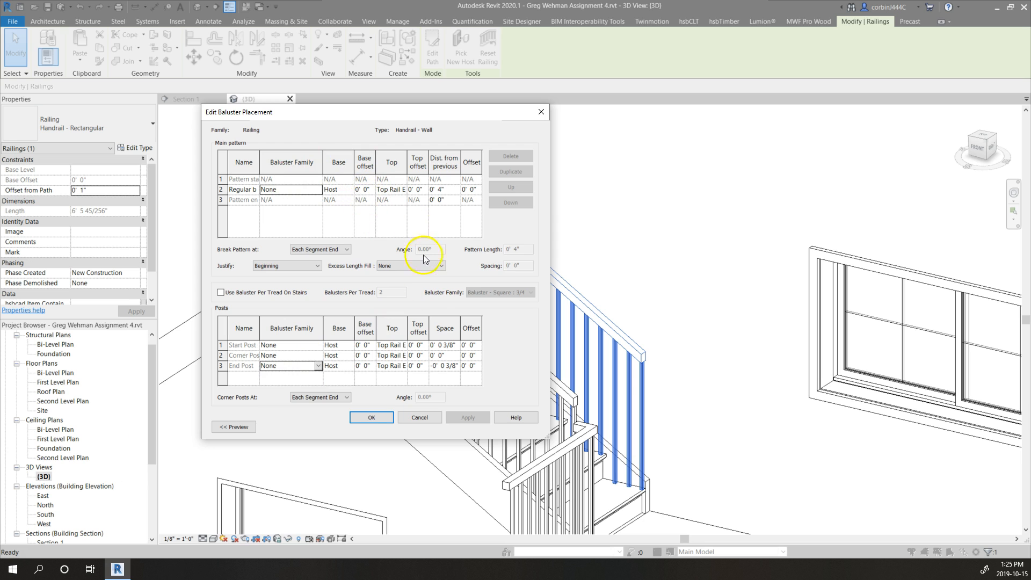
click(370, 418)
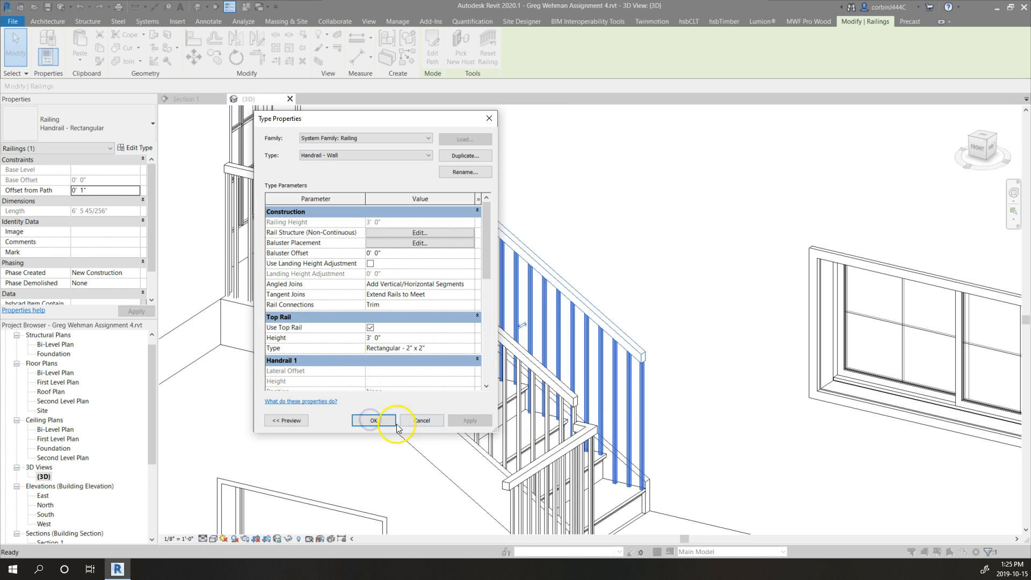
click(372, 420)
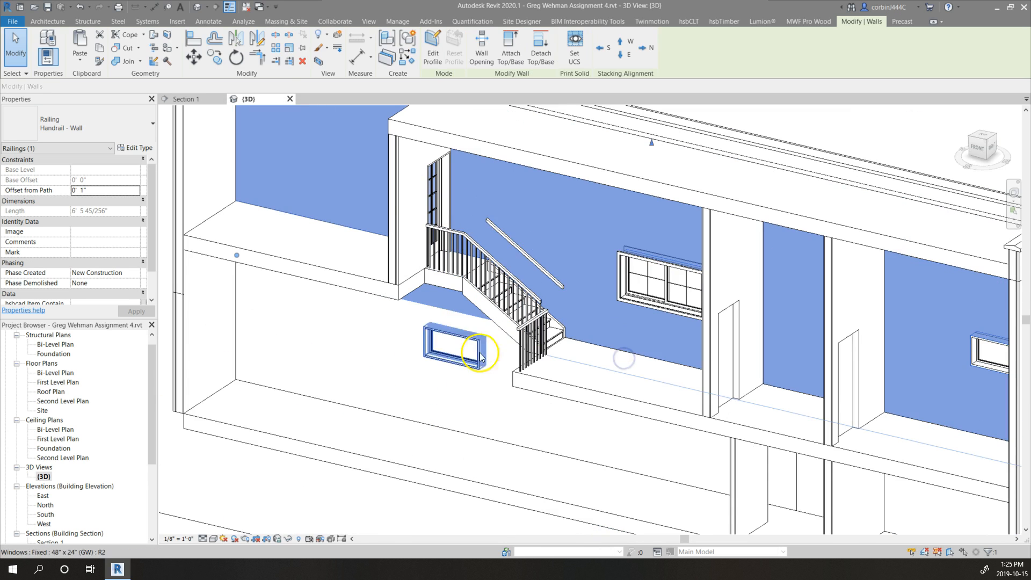